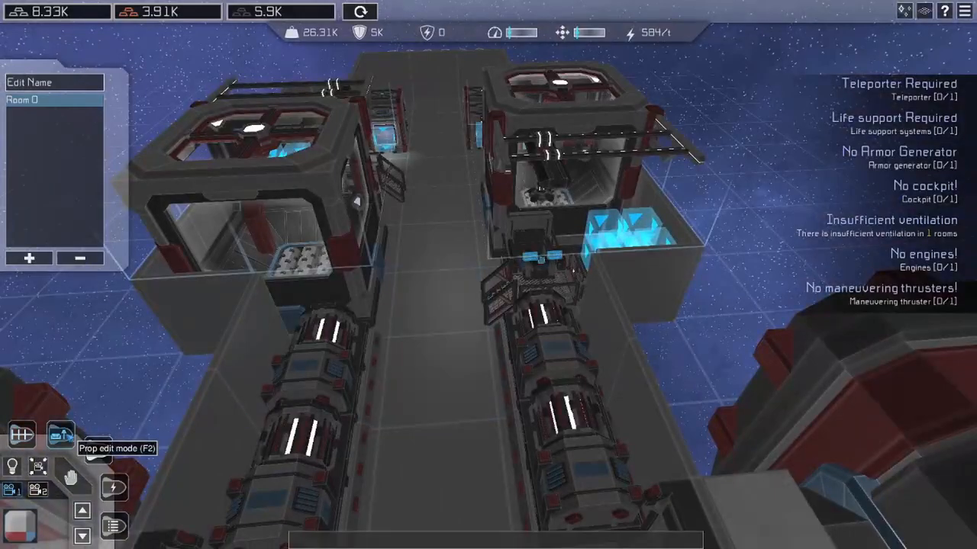
- Select Room 0 in the room list after defining Rooms 1, 2 and 3
{"action": "left_click", "coordinate": [61, 435]}
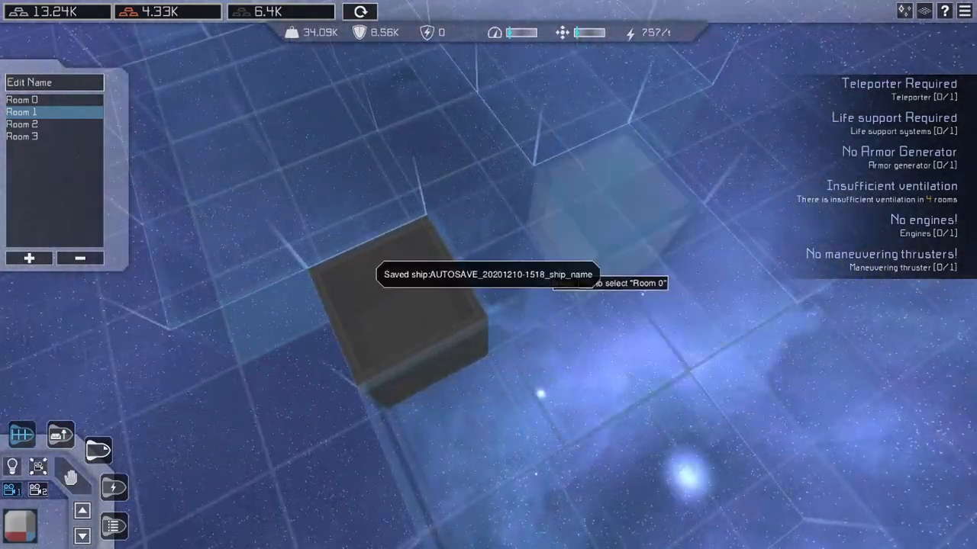
{"action": "left_click", "coordinate": [60, 435]}
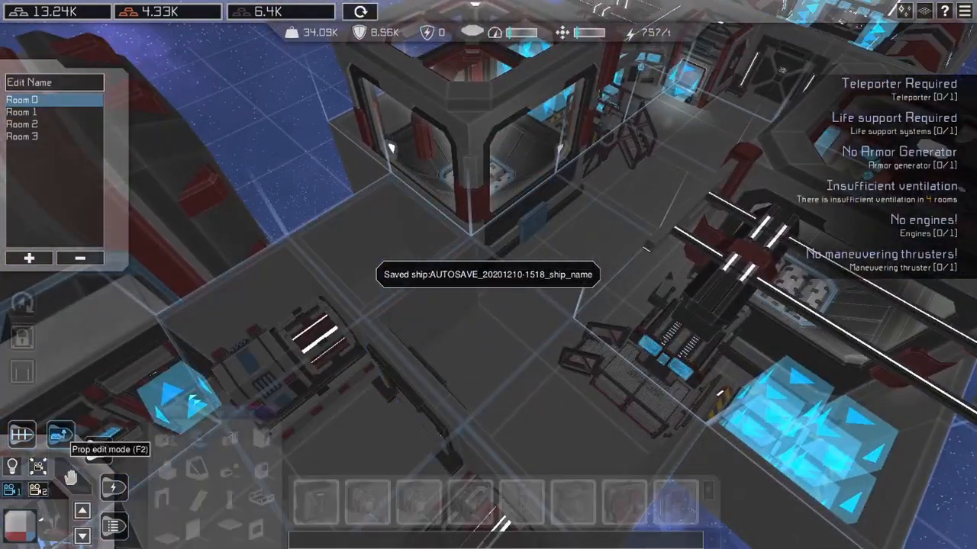